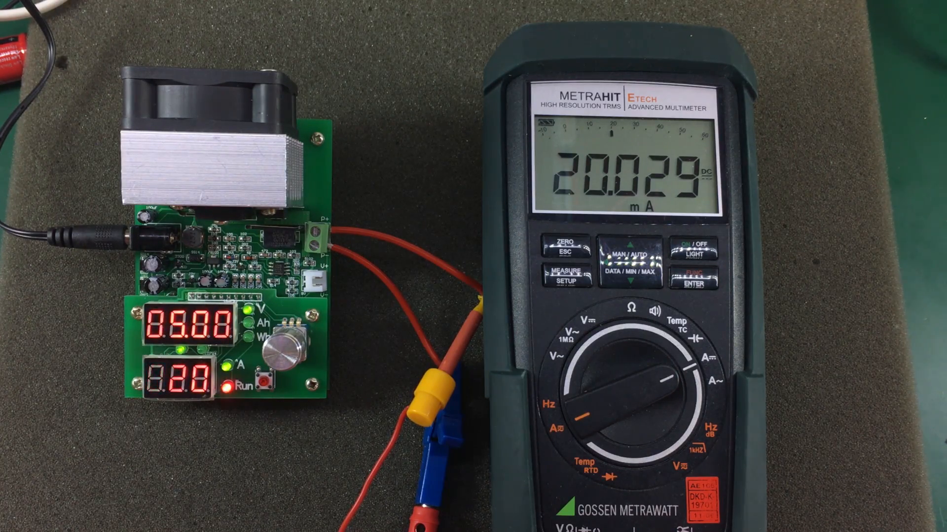
{"action": "left_click", "coordinate": [630, 259]}
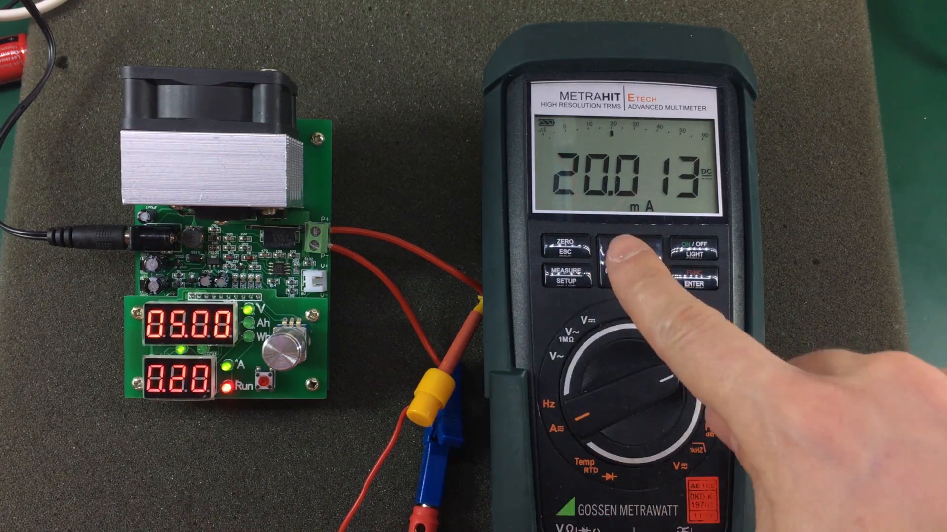